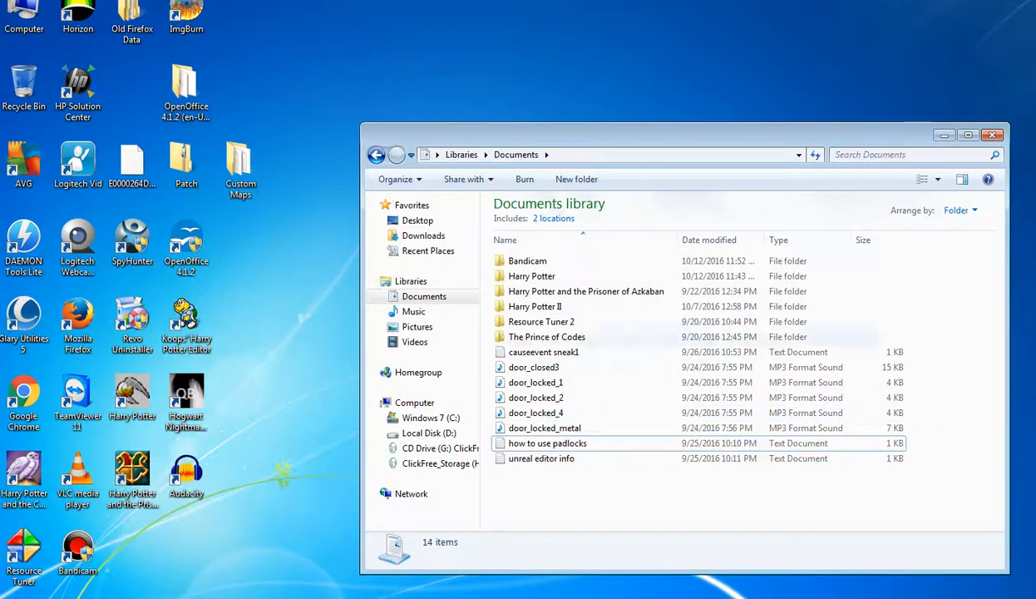
Step: Open the HP configuration file from Documents > Harry Potter in Notepad
double_click(532, 276)
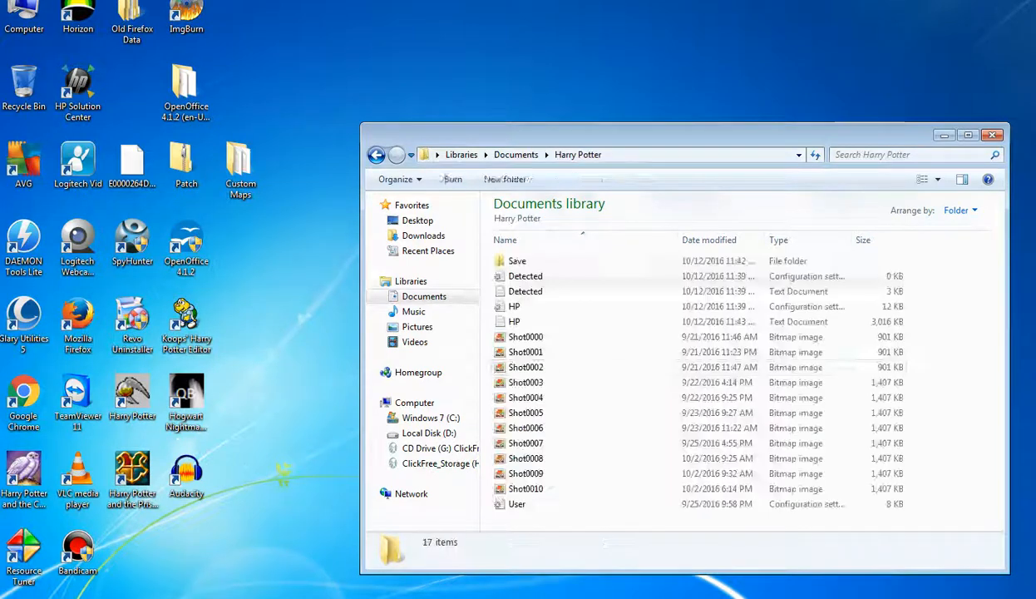
mouse_move(514, 306)
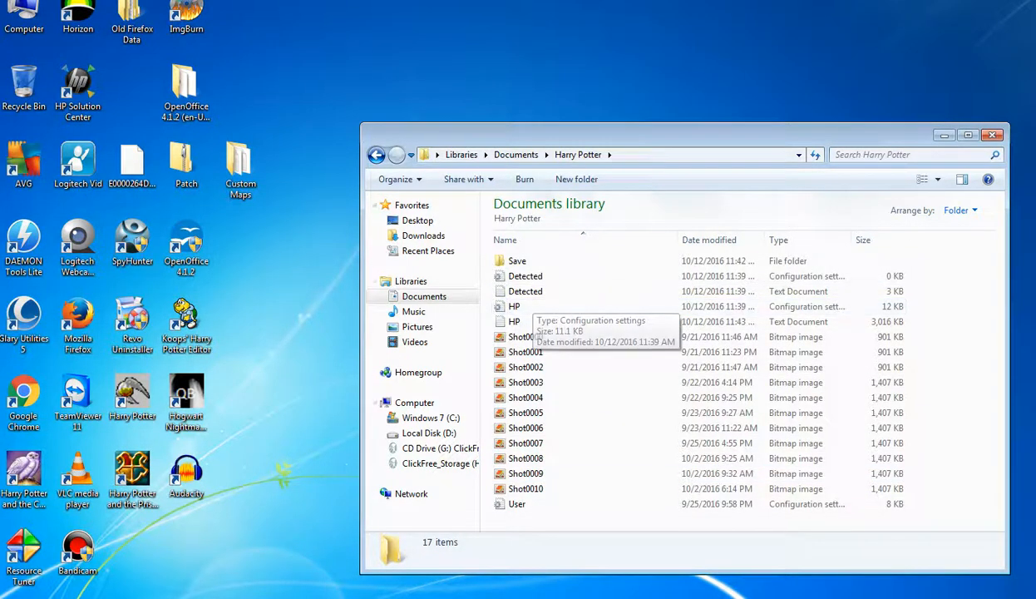
click(377, 155)
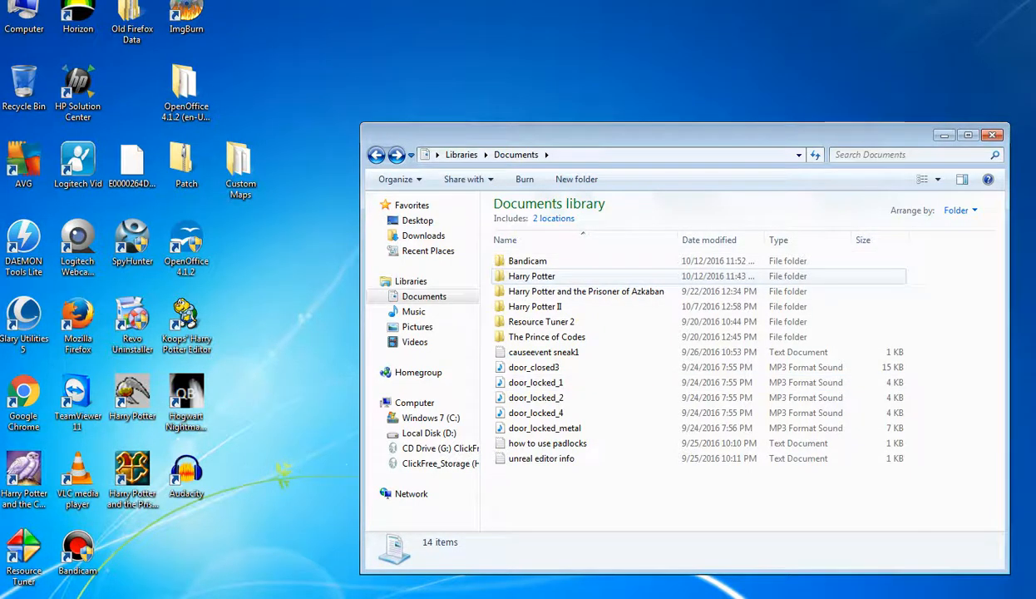
double_click(531, 275)
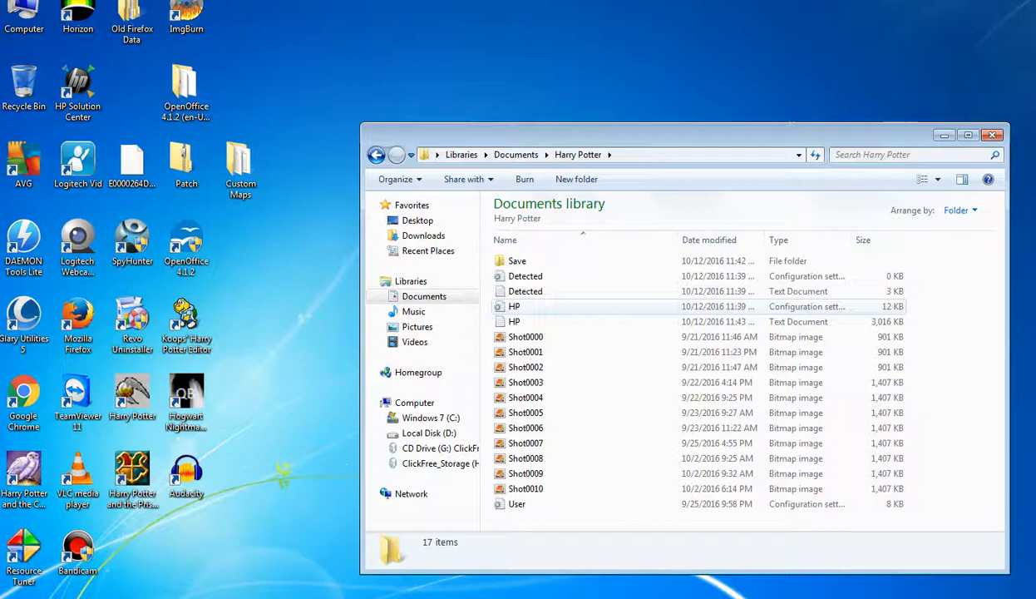
double_click(514, 306)
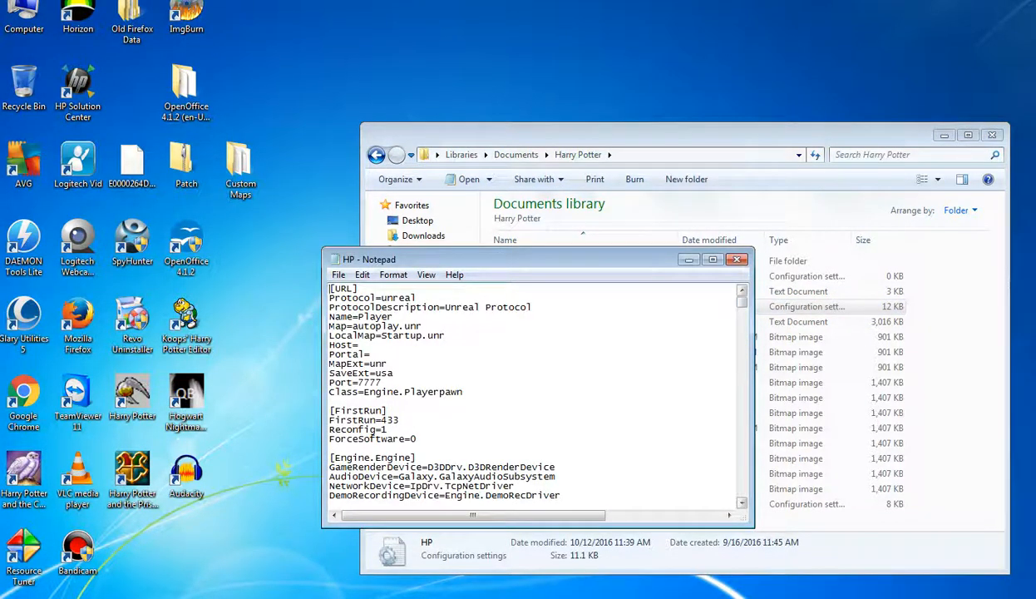
Step: Change bDebugMode under [HPBase.baseConsole] from False to True and start Save As
scroll(down, 3)
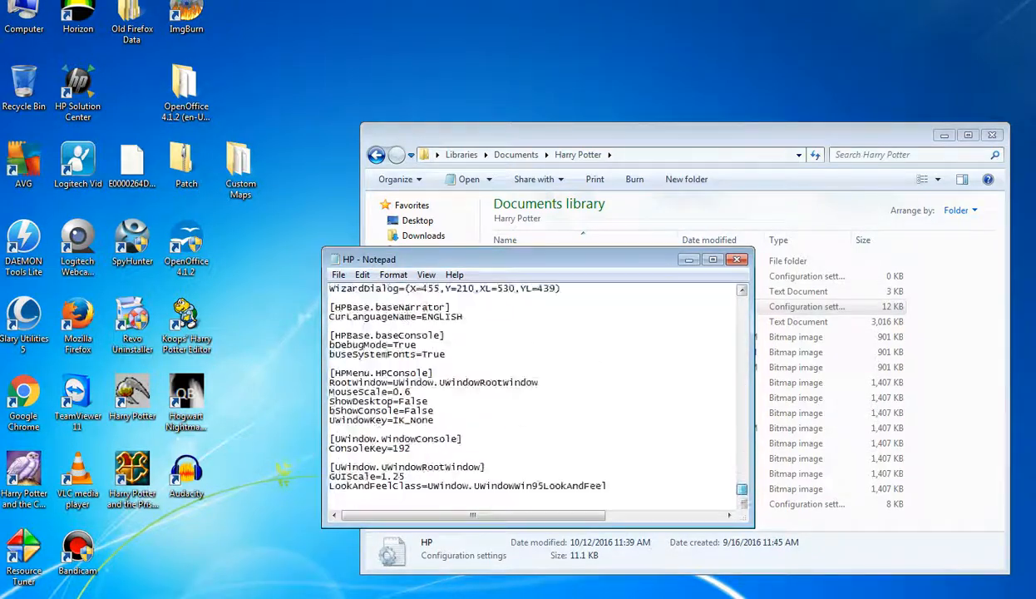
scroll(down, 3)
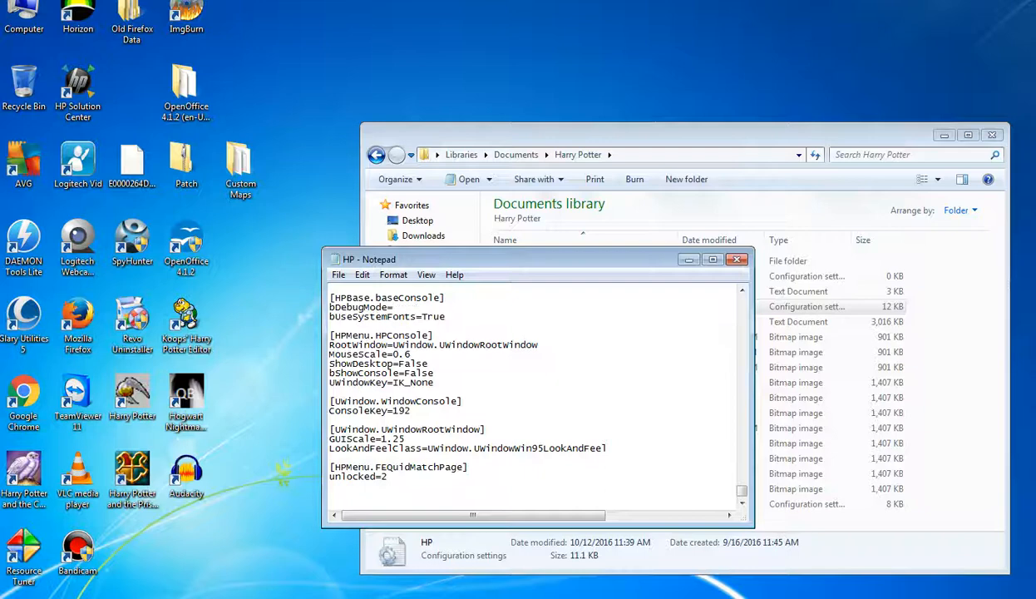
text(False)
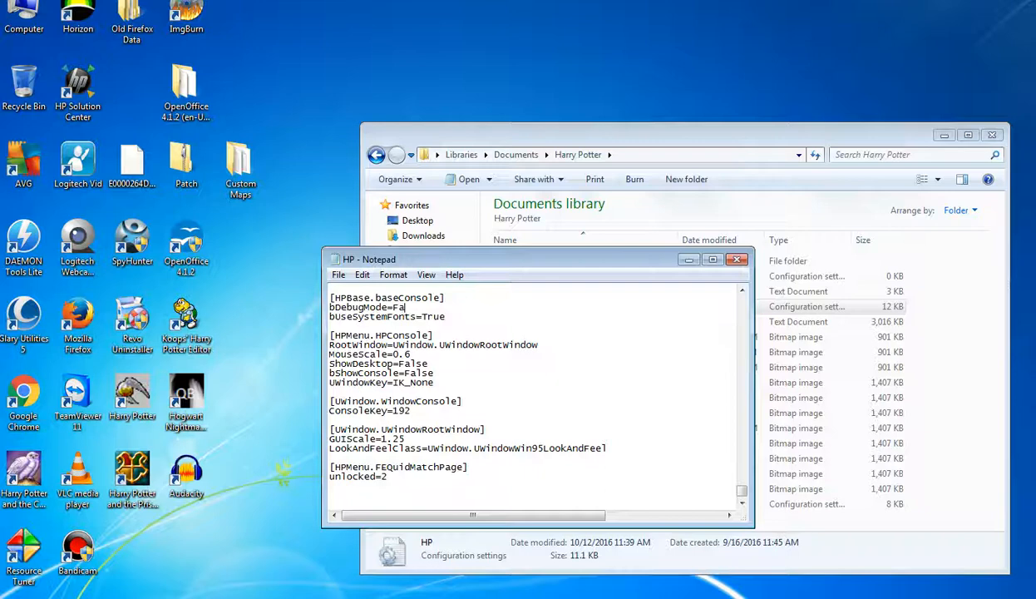
text(True)
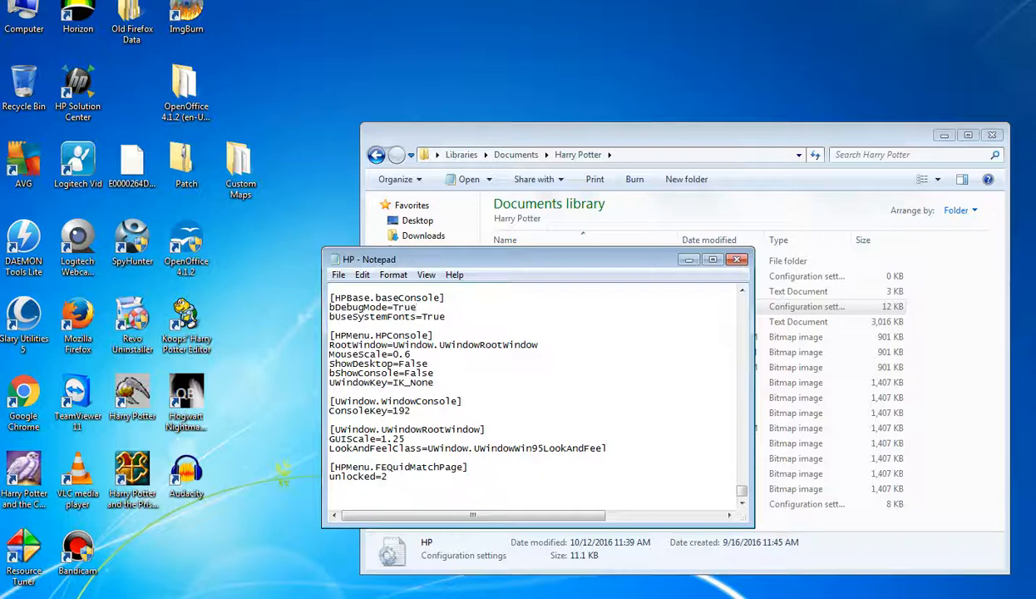
click(339, 275)
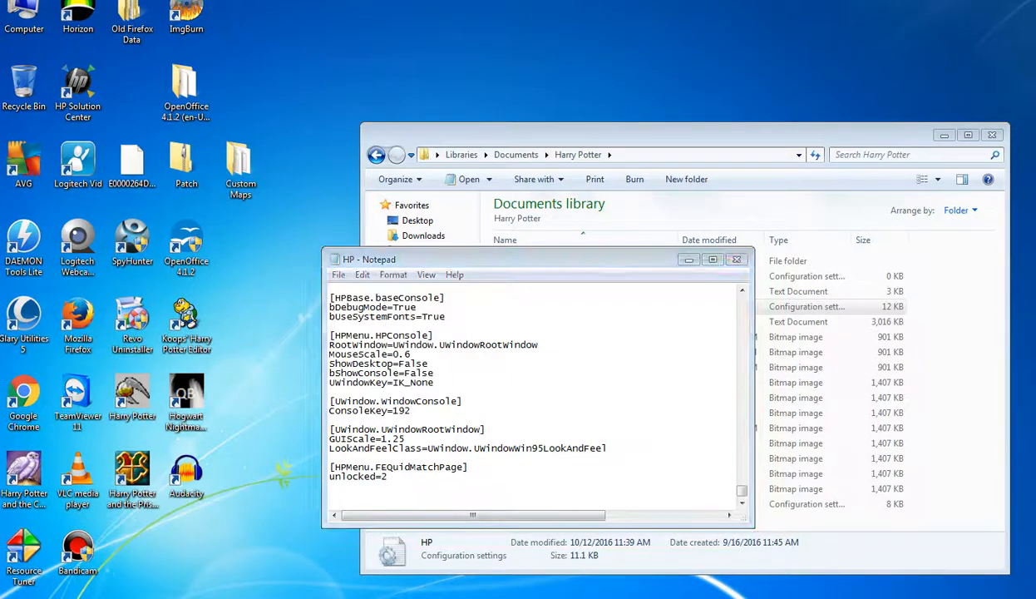
click(595, 522)
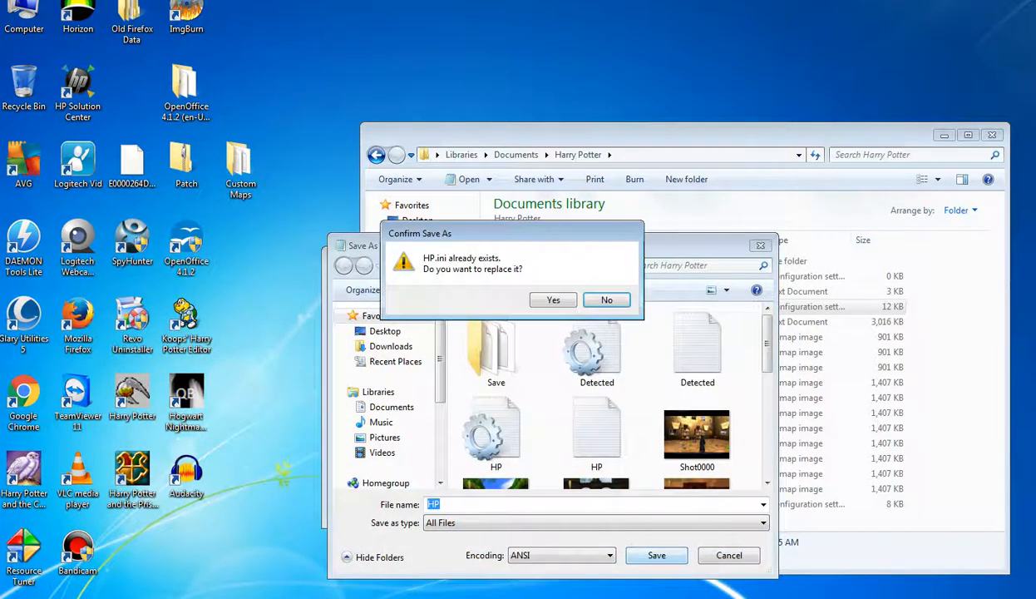
Step: Confirm replacing the existing HP.ini with the edited settings
click(553, 299)
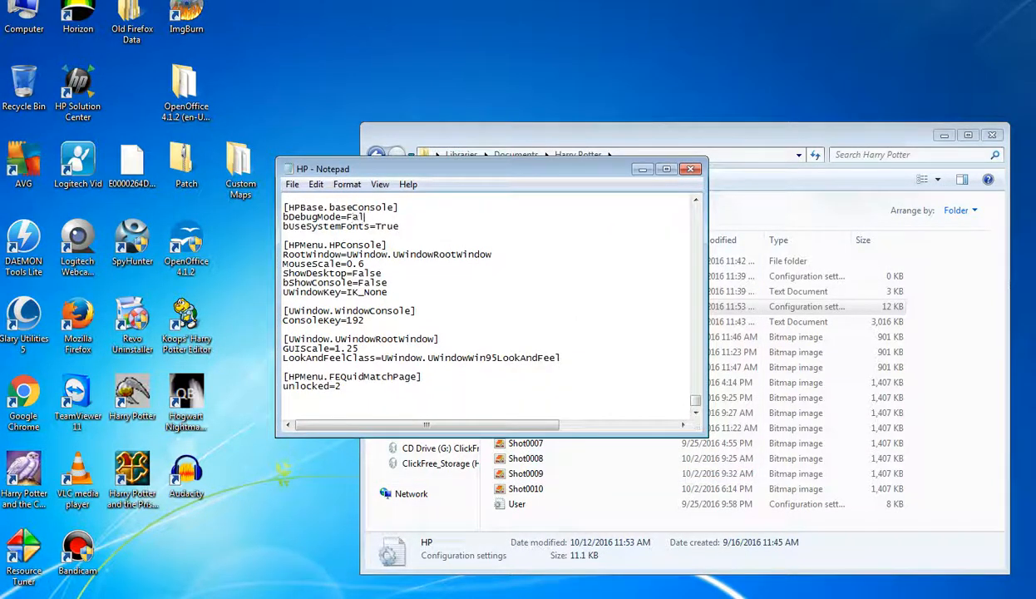
Step: Save the settings again as HP with Save as type set to All Files
click(292, 184)
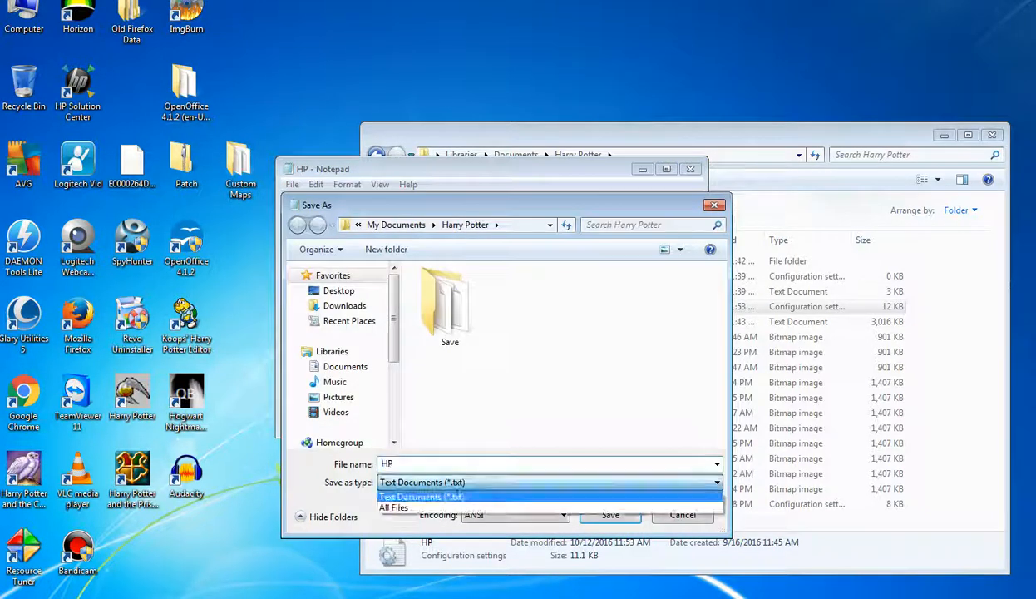
click(392, 507)
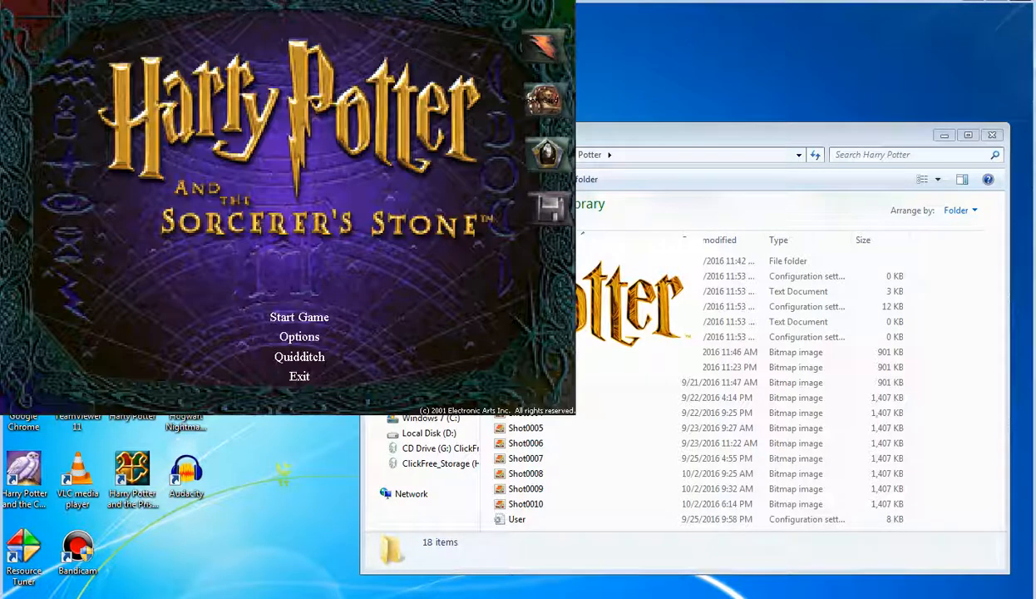
mouse_move(298, 317)
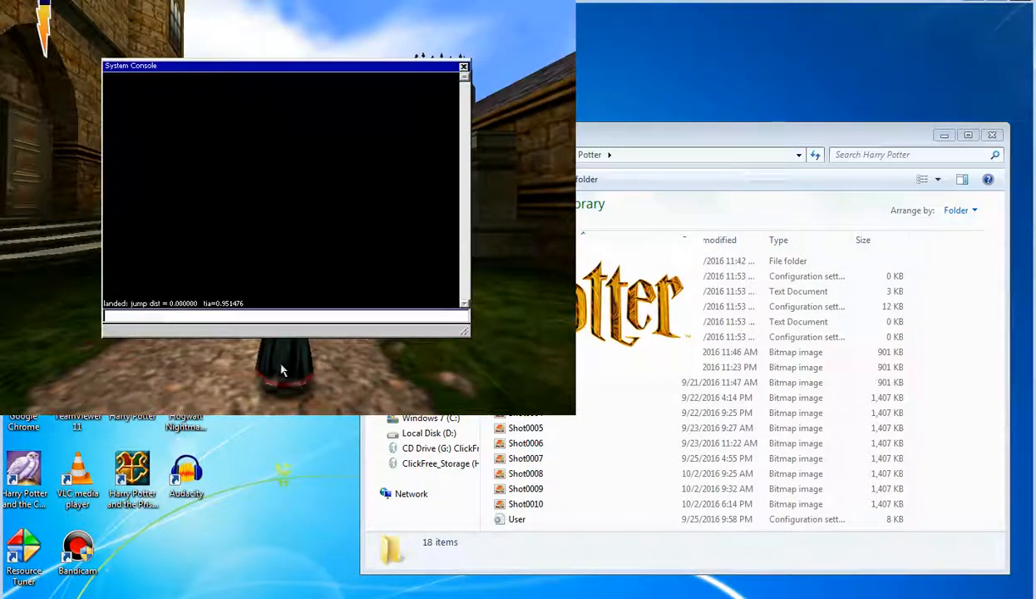
Step: Enter the harrydebugmodeon command in the System Console
text(hai)
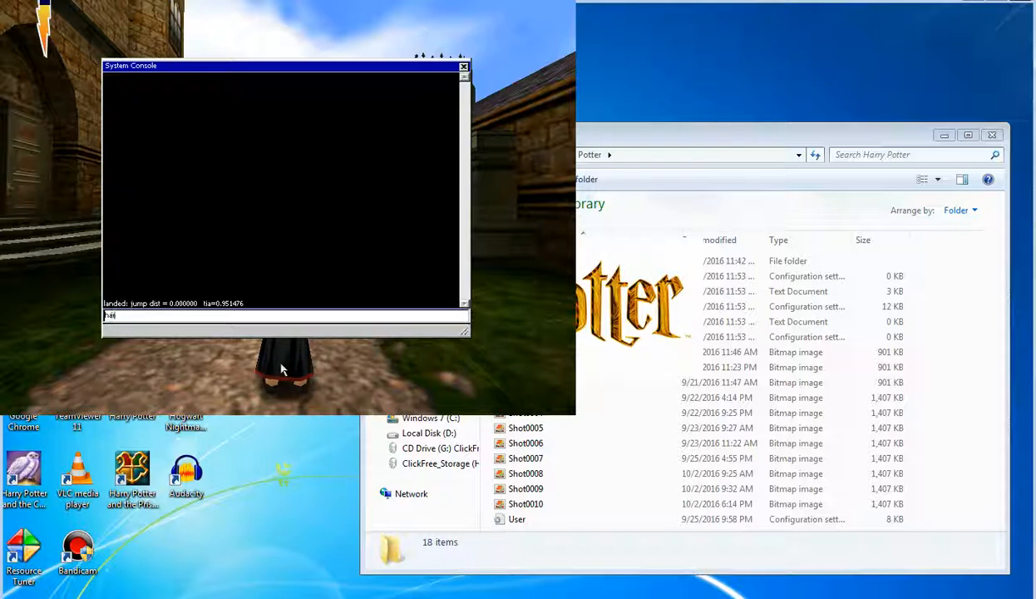
text(harrydebug)
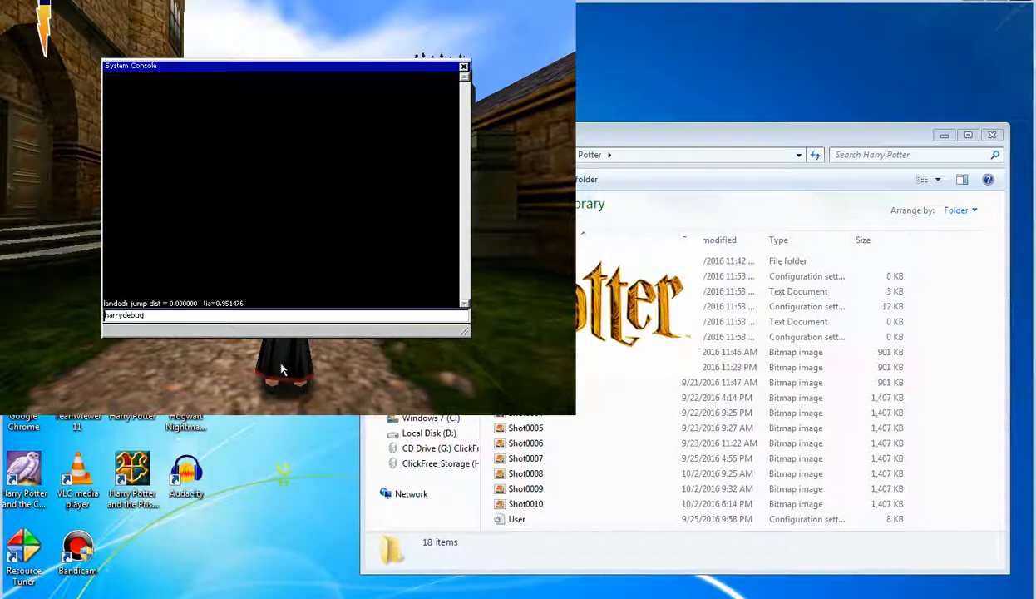
text(modeon)
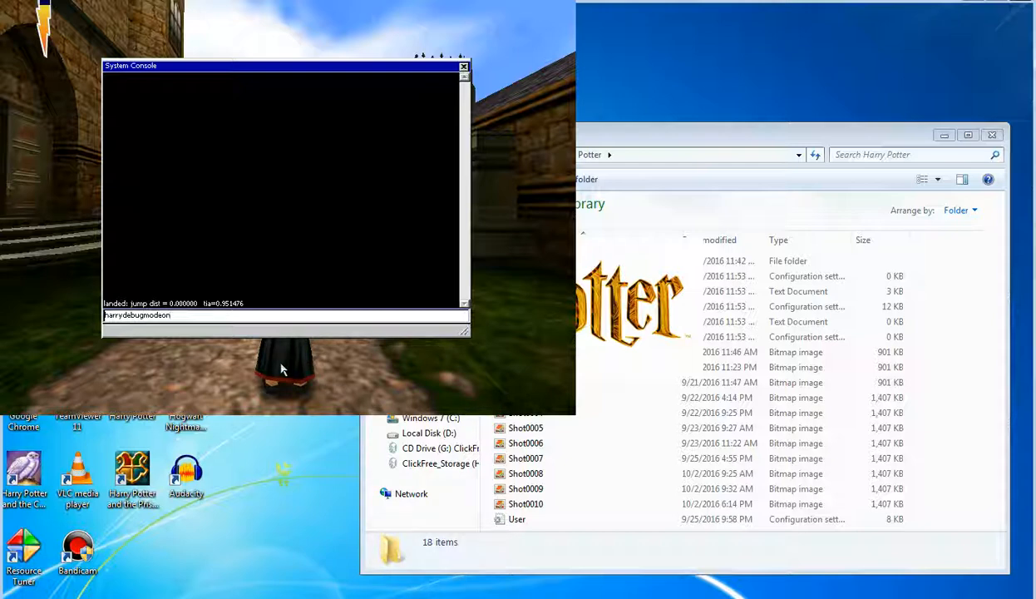
text(n)
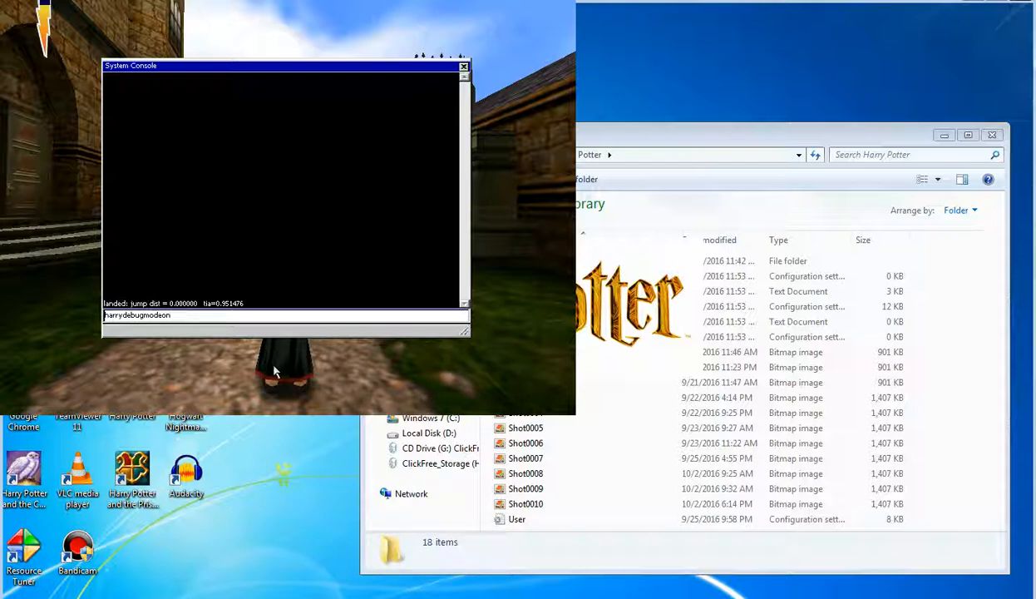
click(463, 66)
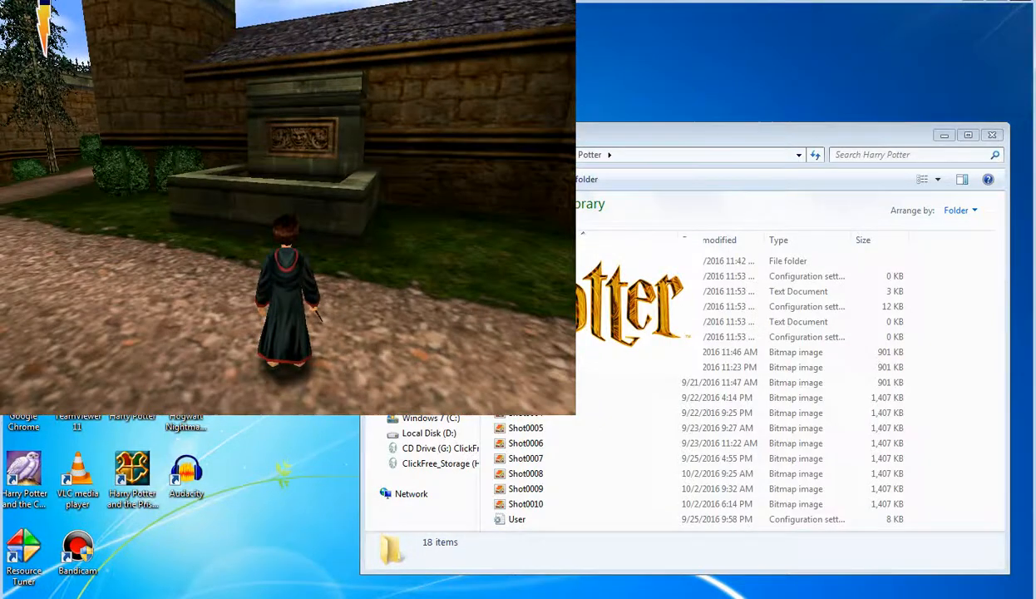
Step: Walk Harry toward the cobblestone path between the castle walls
key(w)
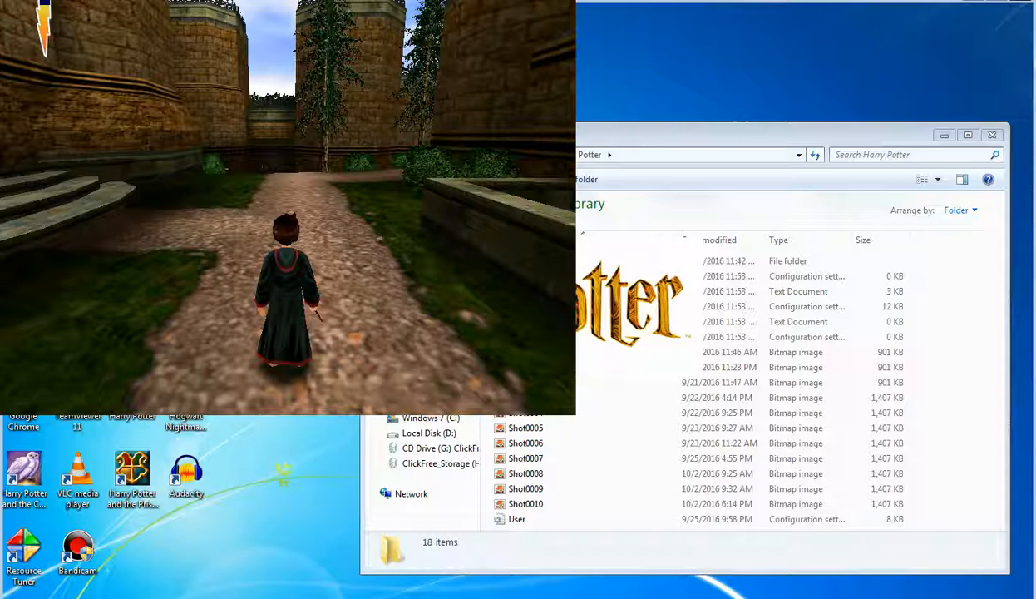